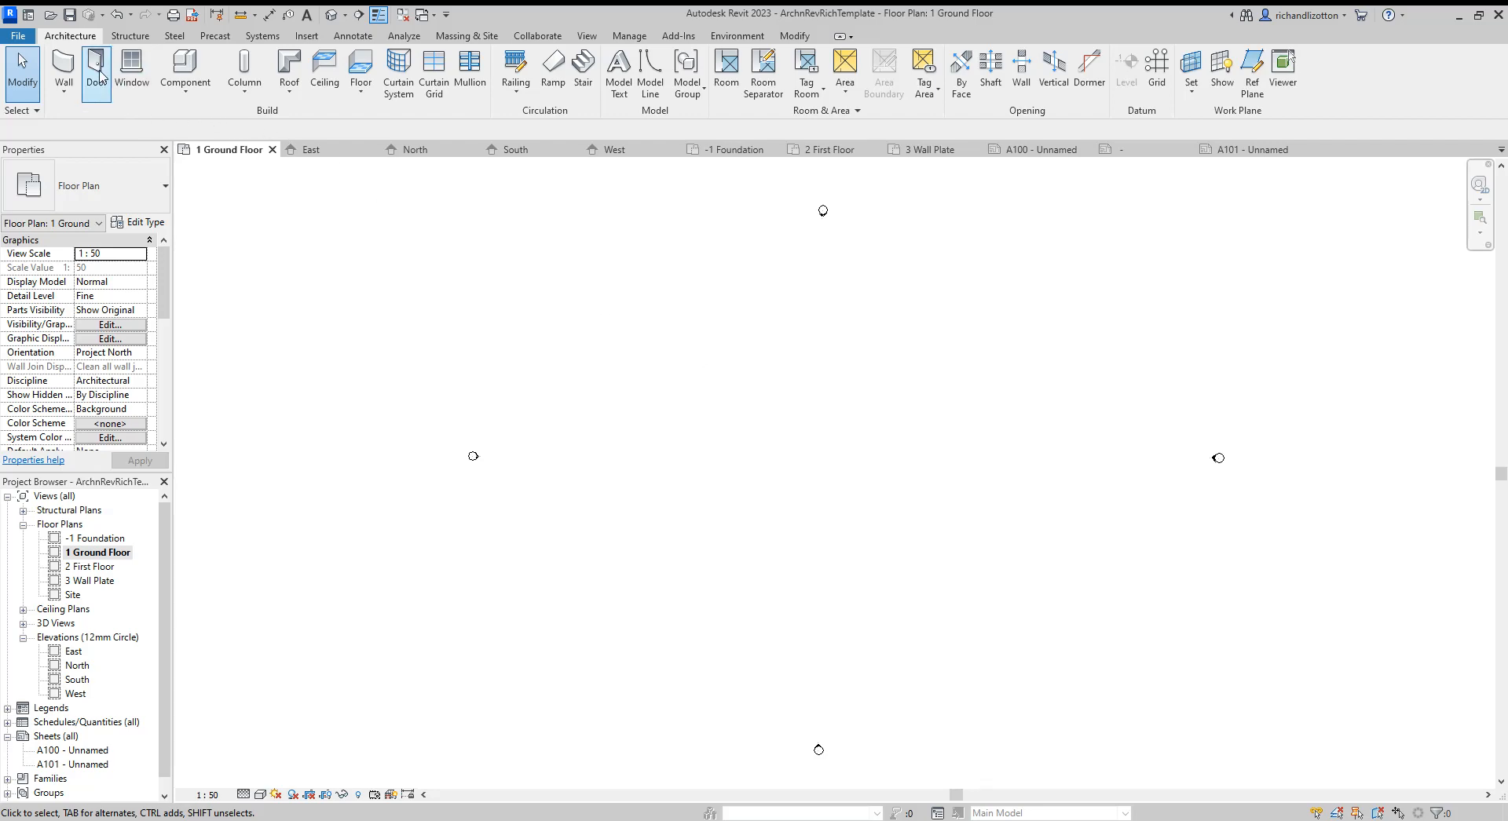
Step: After cancelling a door, start window placement with the Windows_Concept_Plain_Dbl 910x910mm type
{"action": "left_click", "coordinate": [96, 72]}
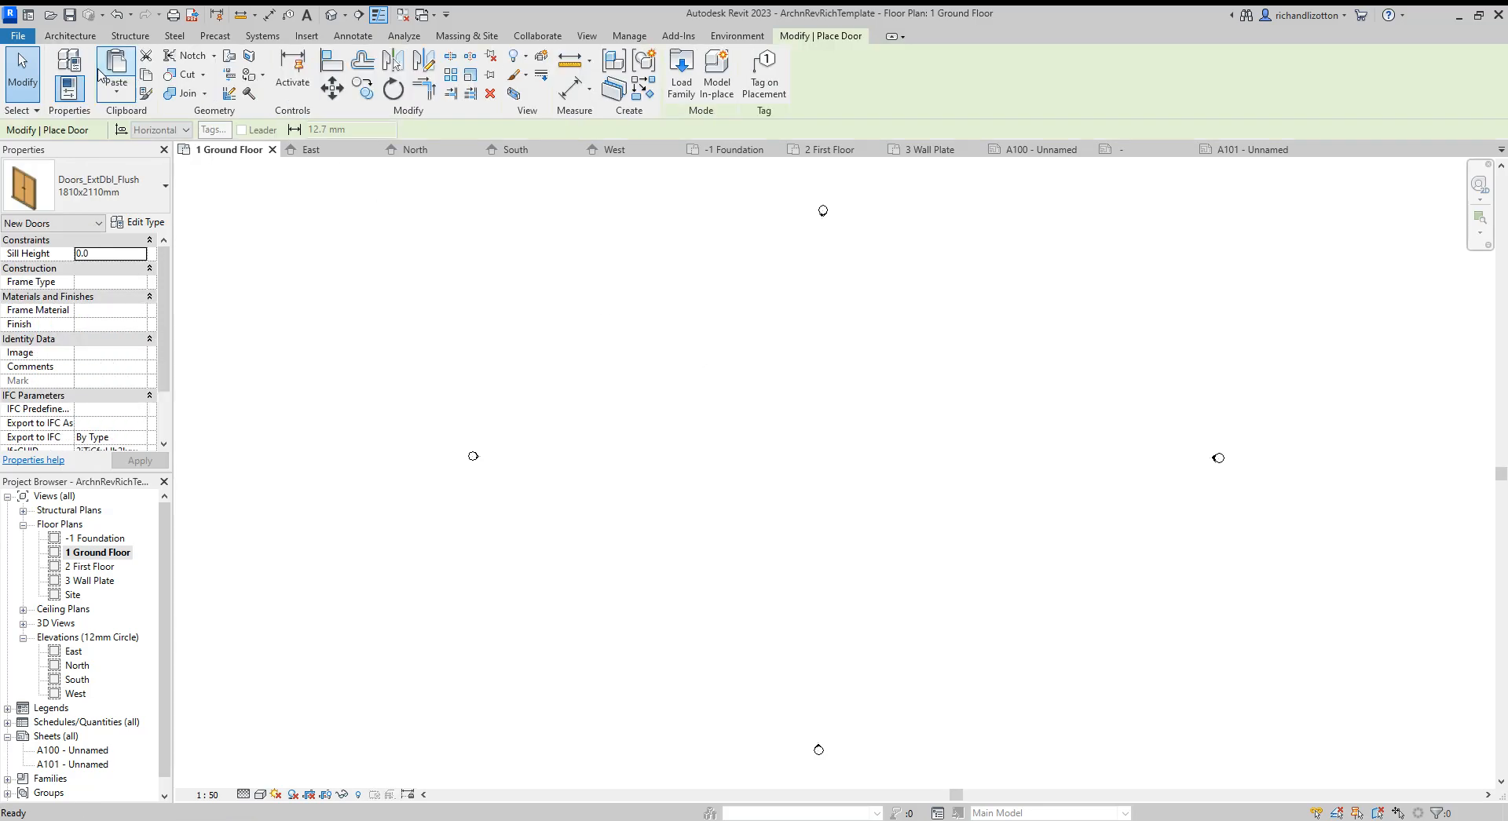
{"action": "left_click", "coordinate": [164, 188]}
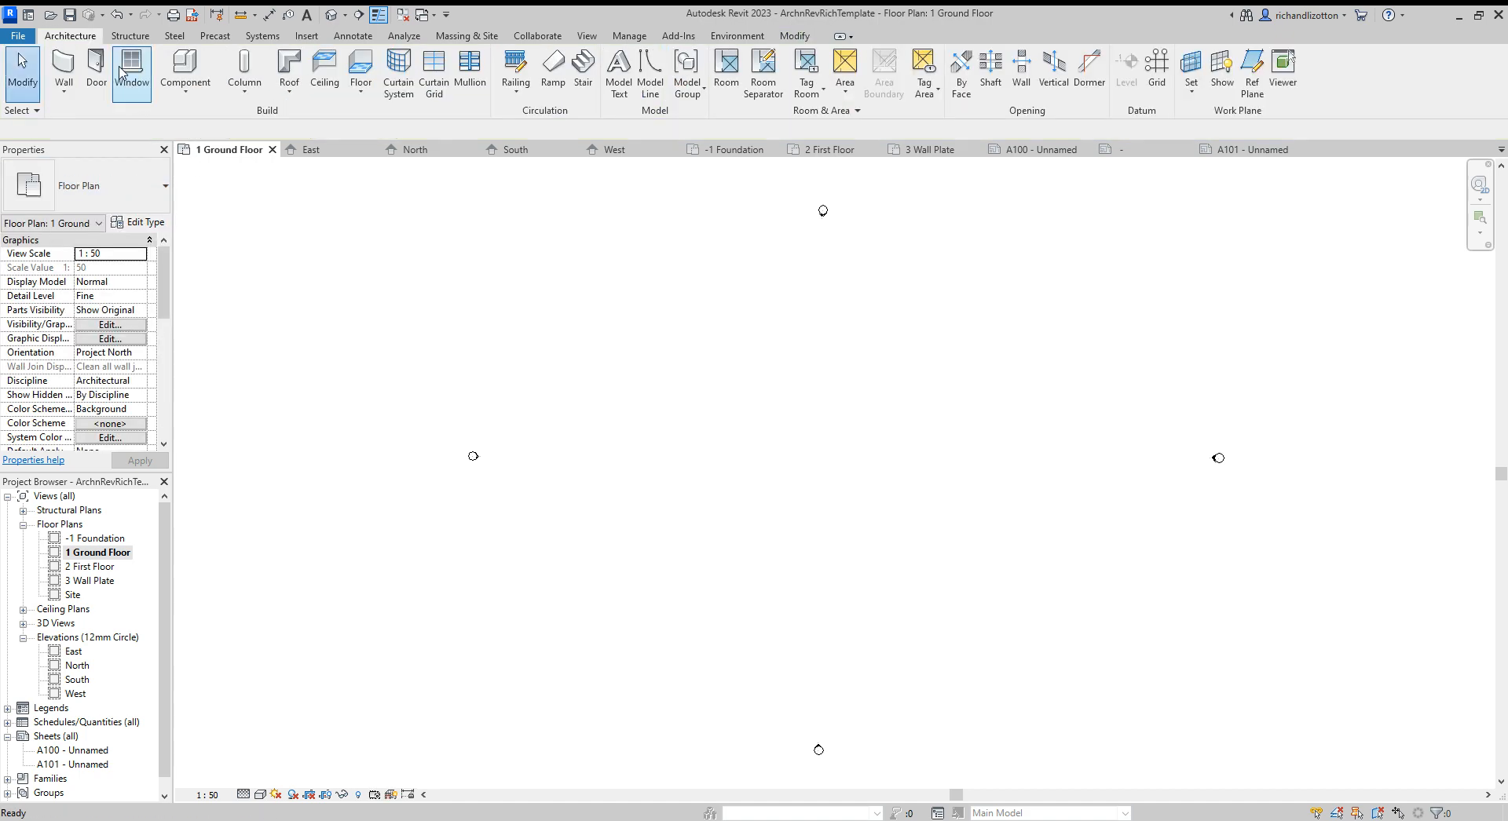
{"action": "left_click", "coordinate": [131, 72]}
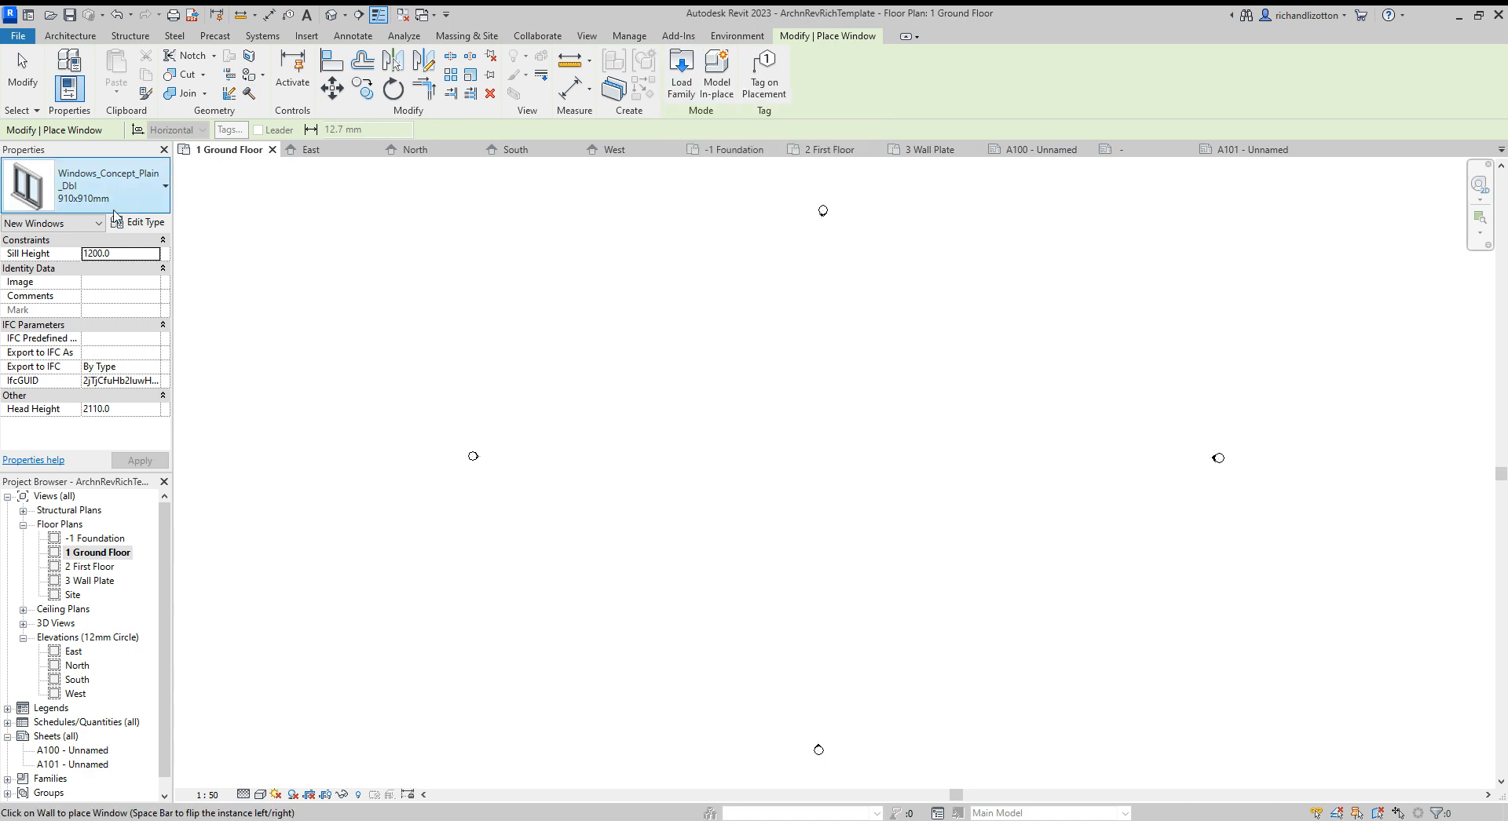
{"action": "left_click", "coordinate": [87, 186]}
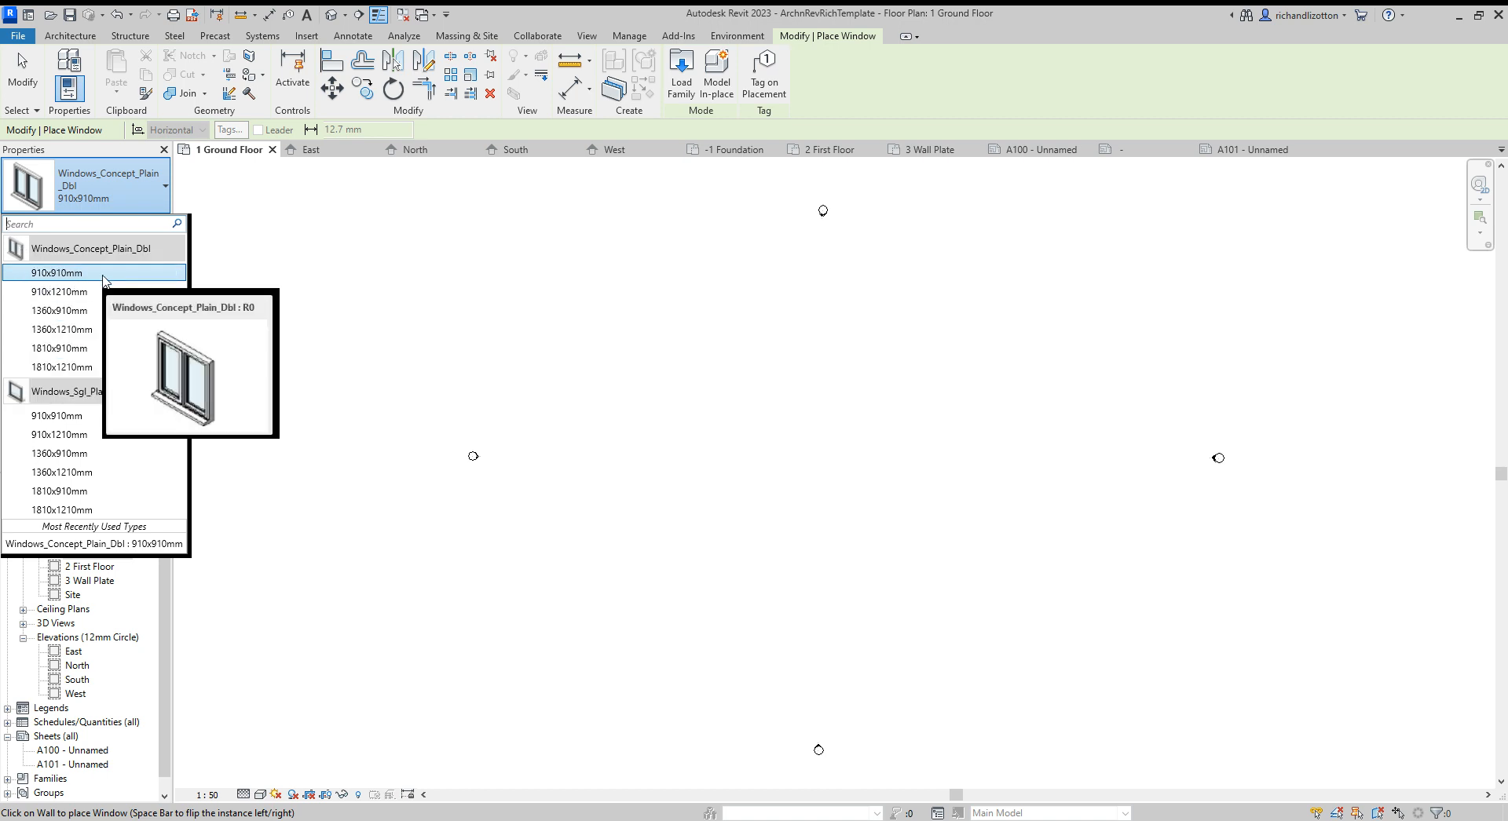
{"action": "mouse_move", "coordinate": [87, 291]}
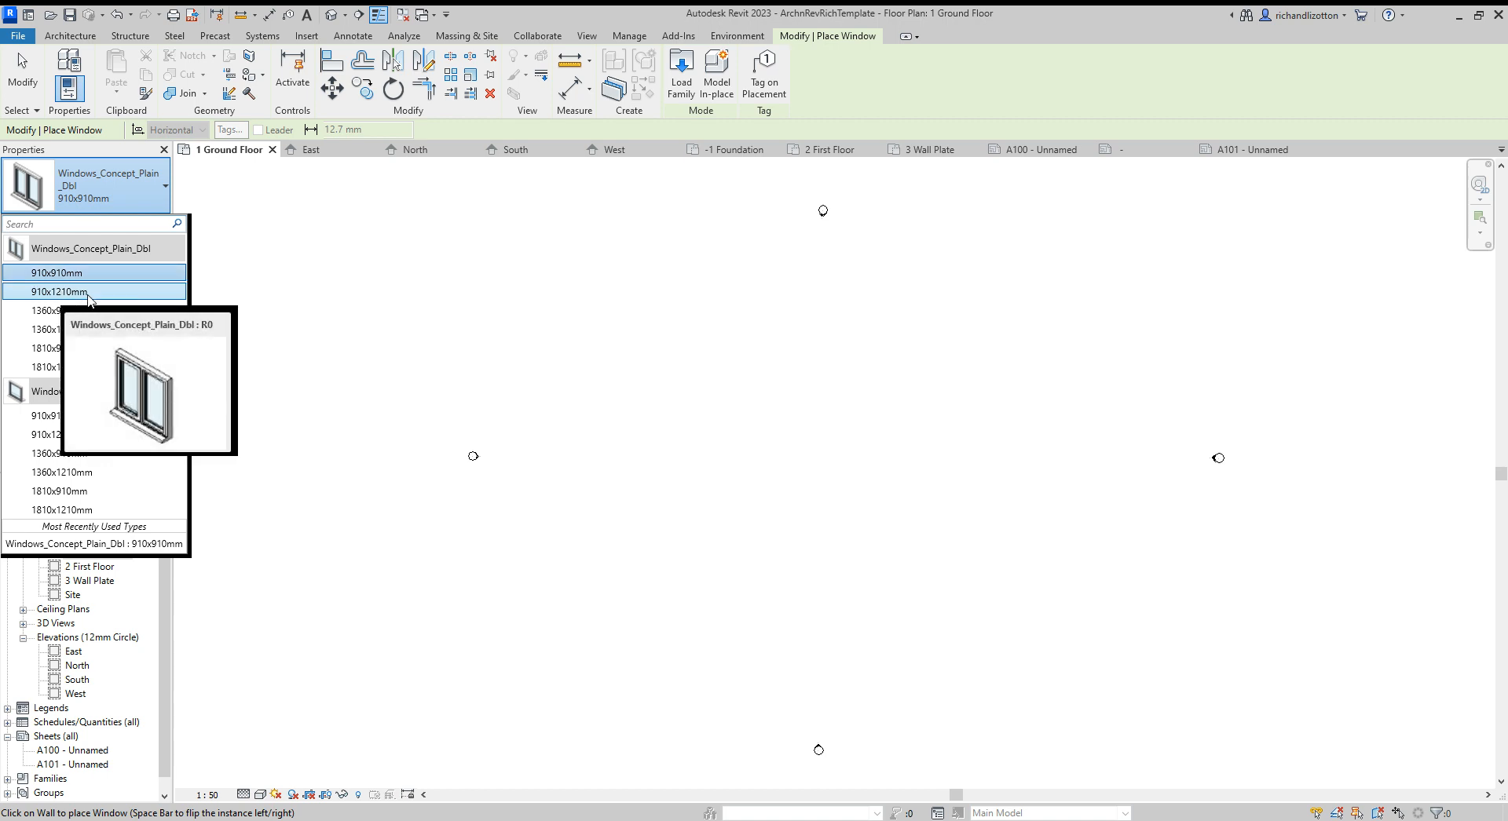
{"action": "mouse_move", "coordinate": [61, 274]}
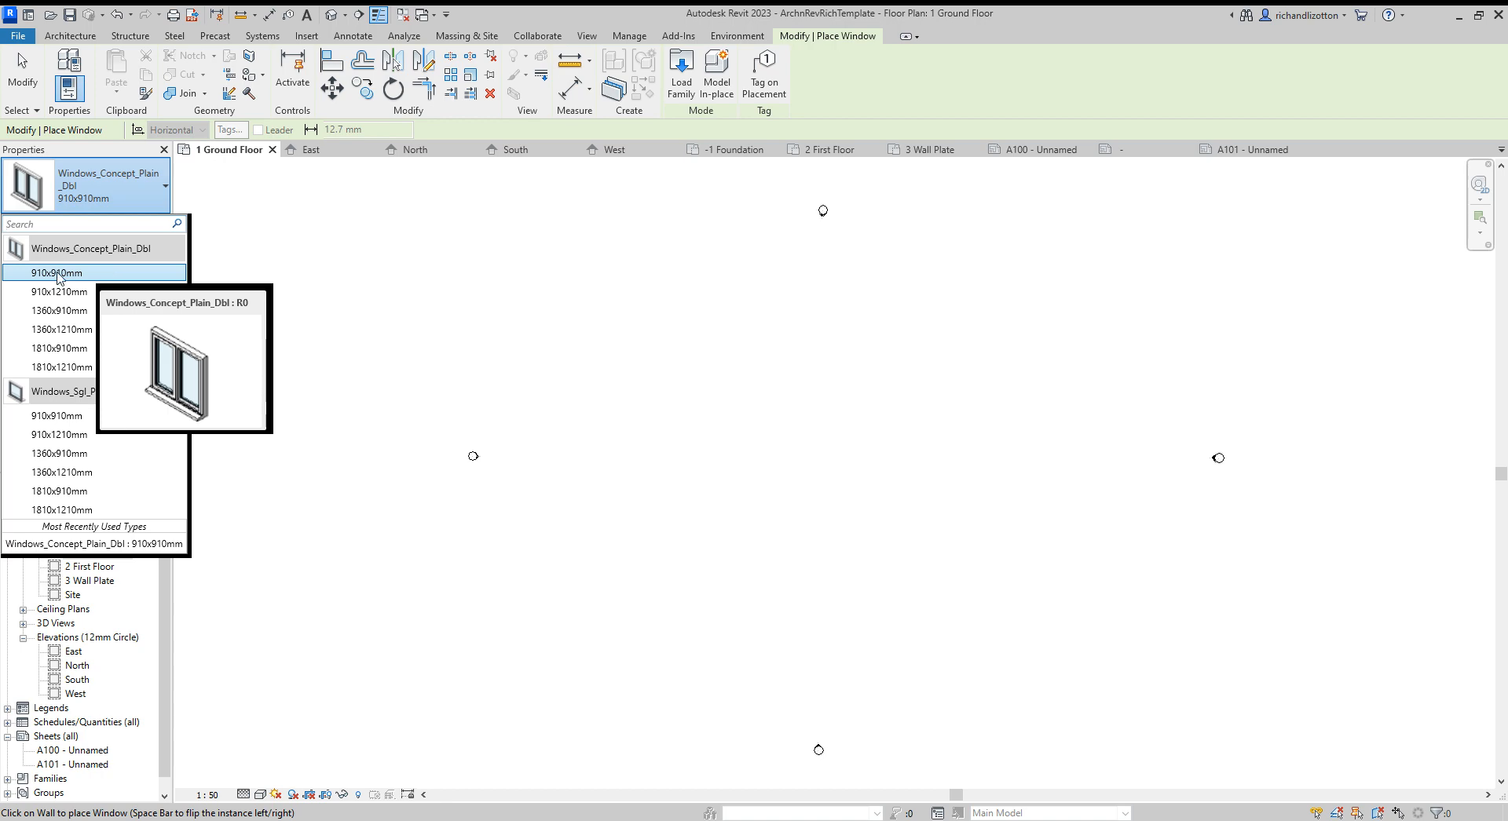
{"action": "mouse_move", "coordinate": [89, 284]}
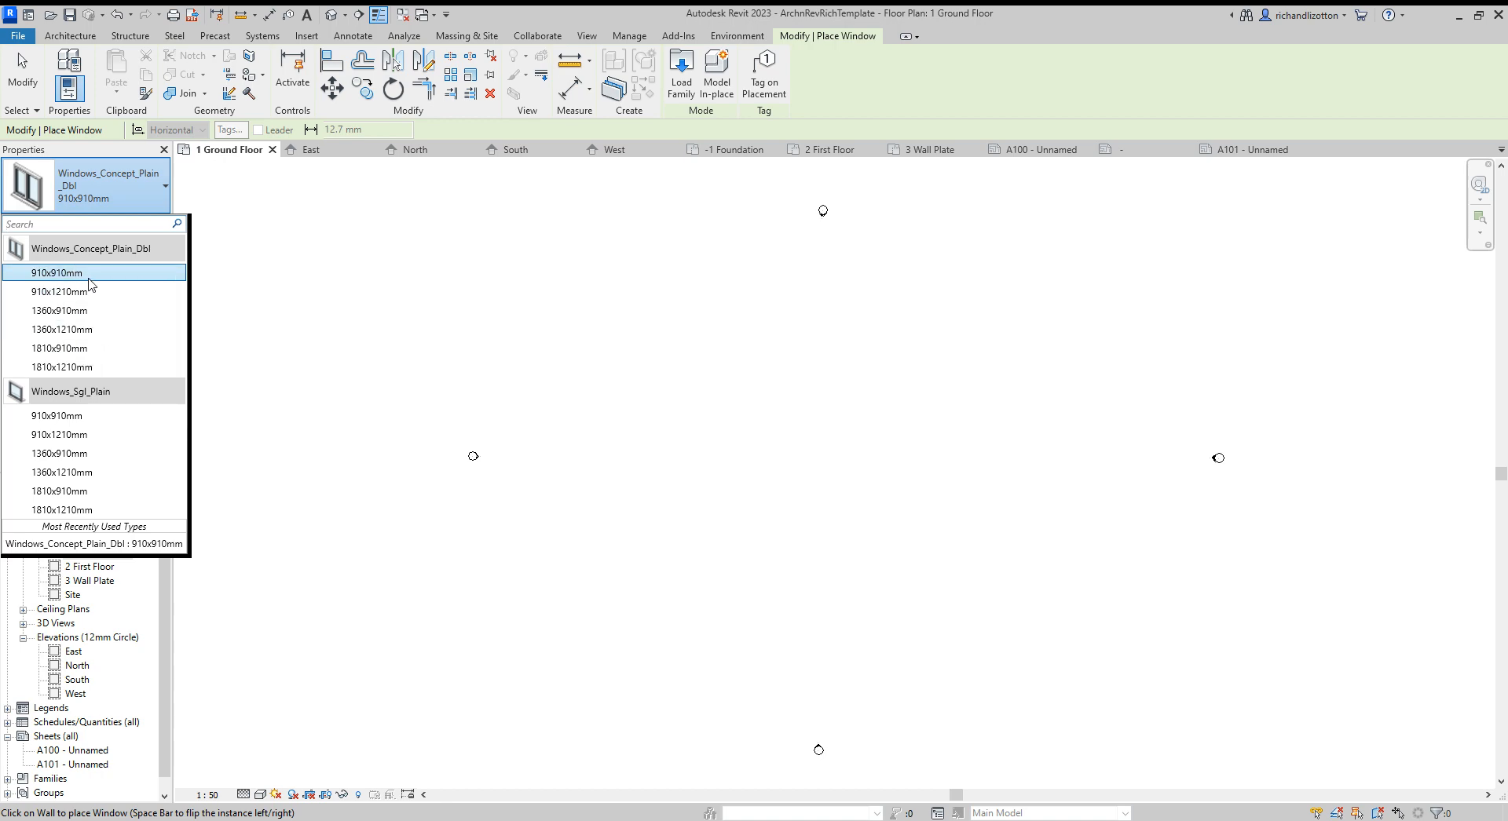
{"action": "left_click", "coordinate": [55, 272]}
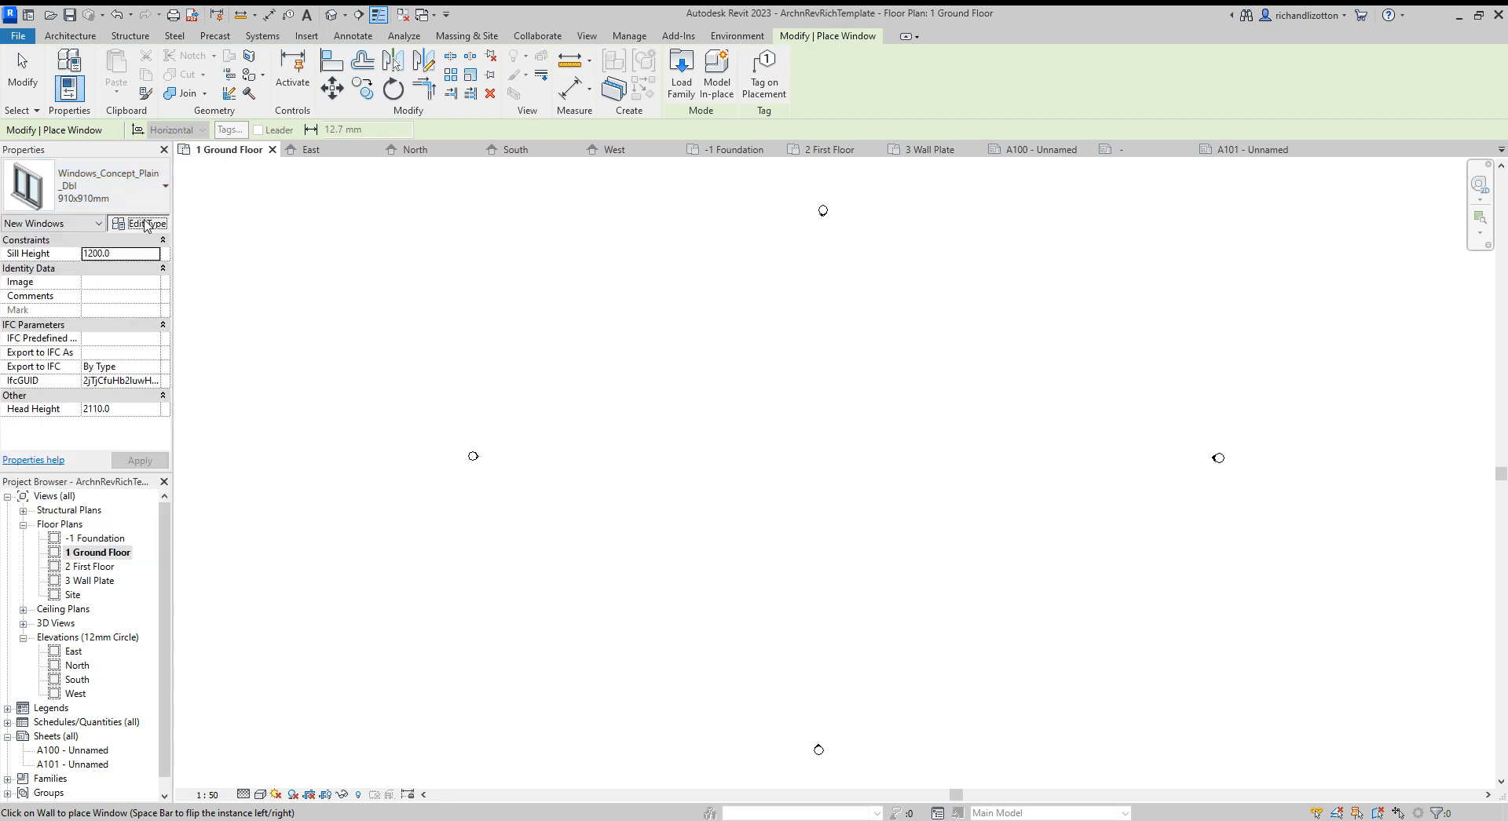
Step: Duplicate the 910x910mm window type as 910x1060mm with a rough height of 1060
{"action": "left_click", "coordinate": [143, 223]}
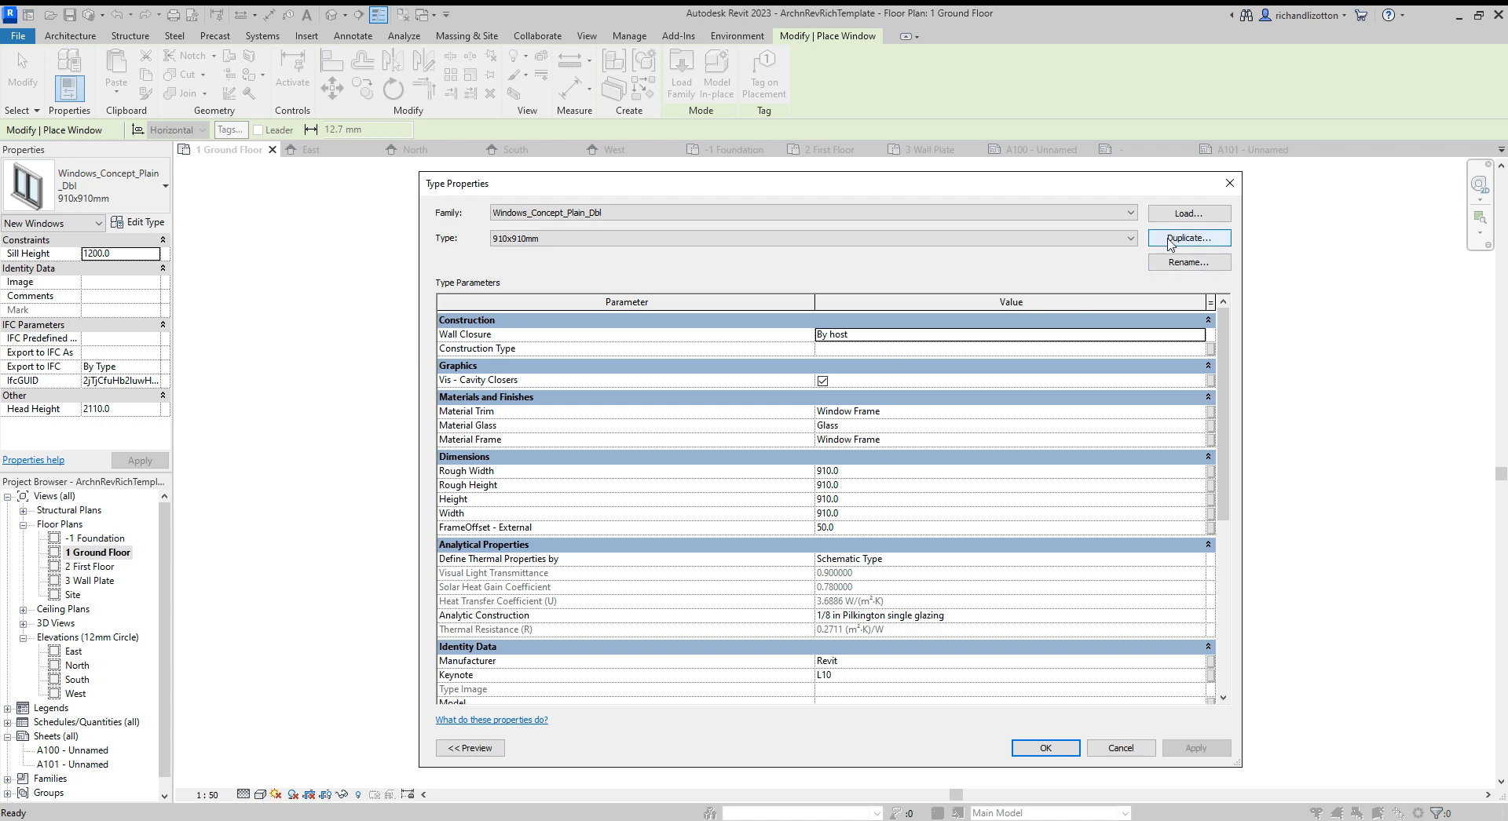
{"action": "left_click", "coordinate": [1188, 238]}
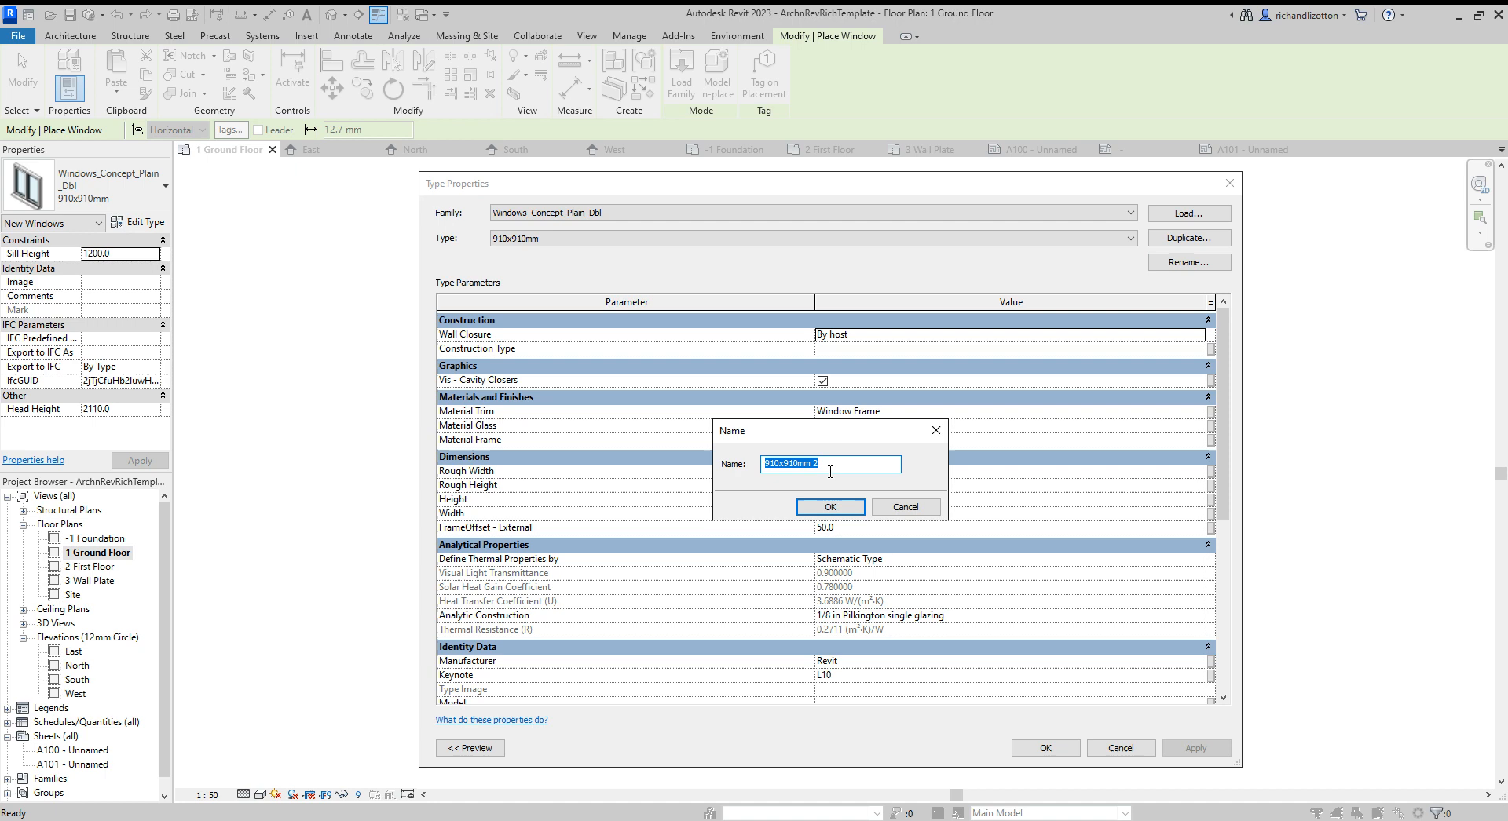
{"action": "left_click", "coordinate": [822, 464]}
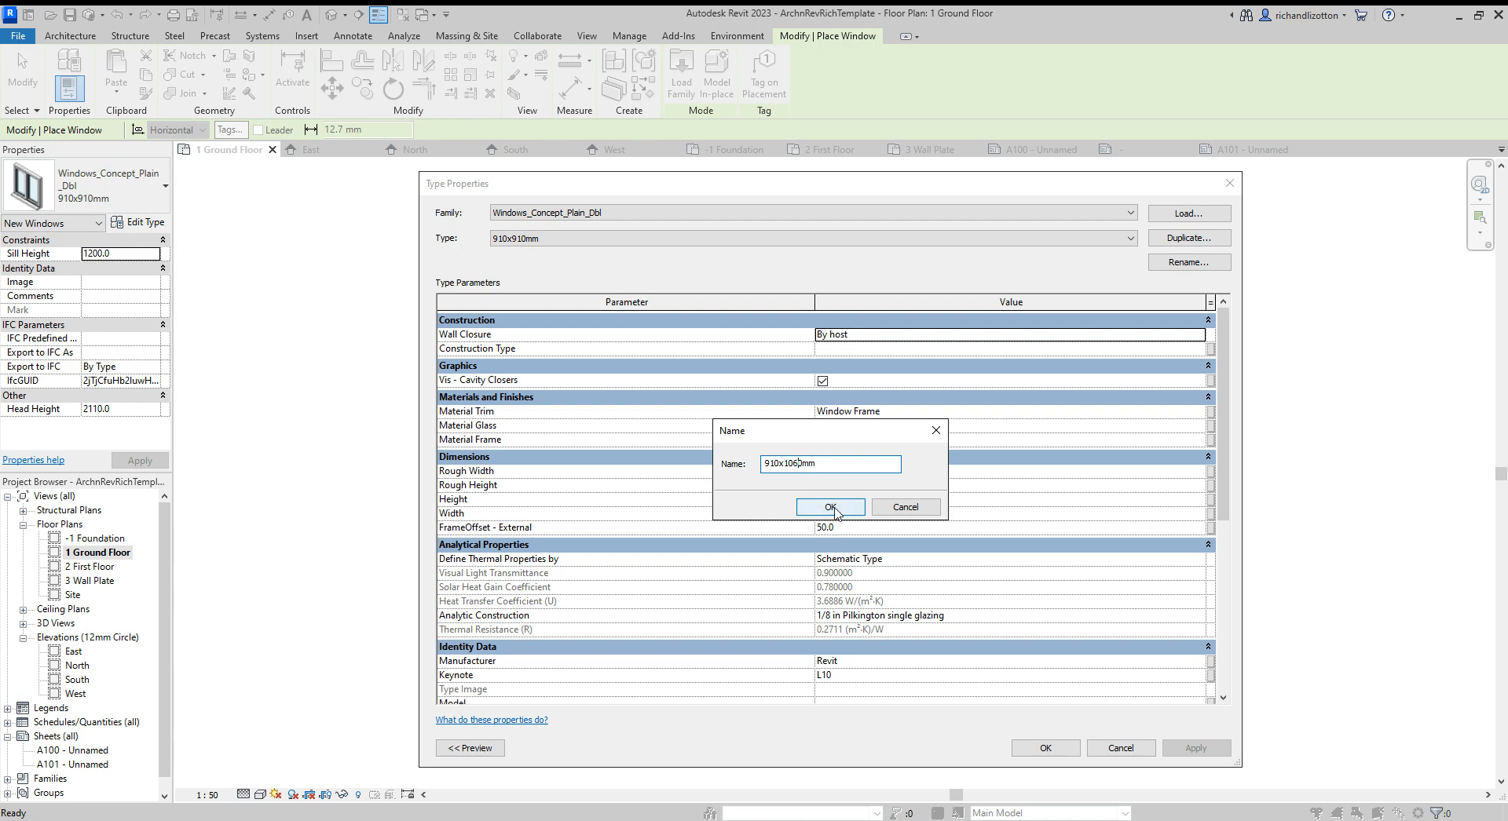
{"action": "left_click", "coordinate": [829, 511]}
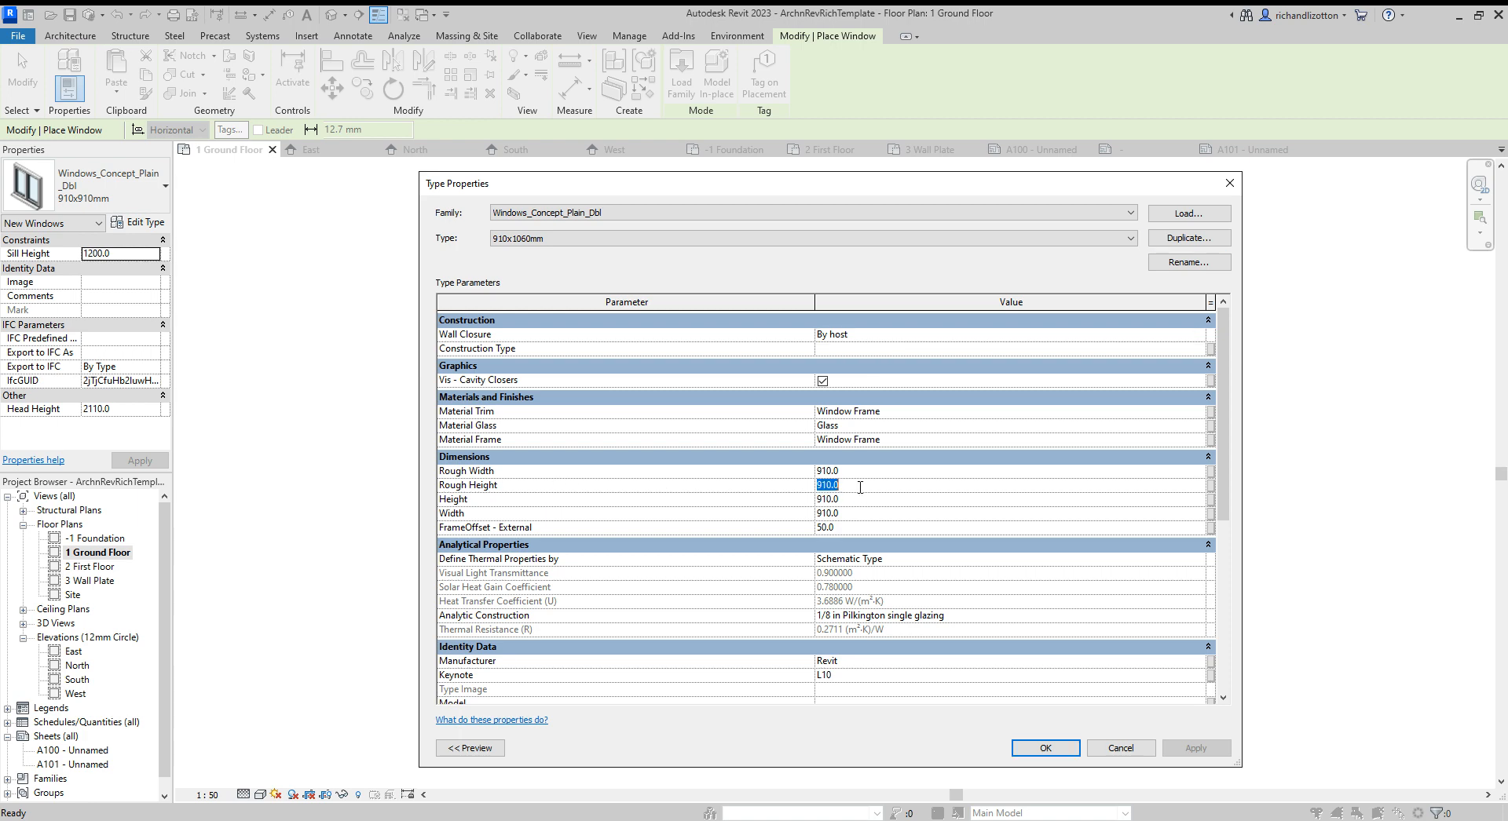
{"action": "type", "text": "1060"}
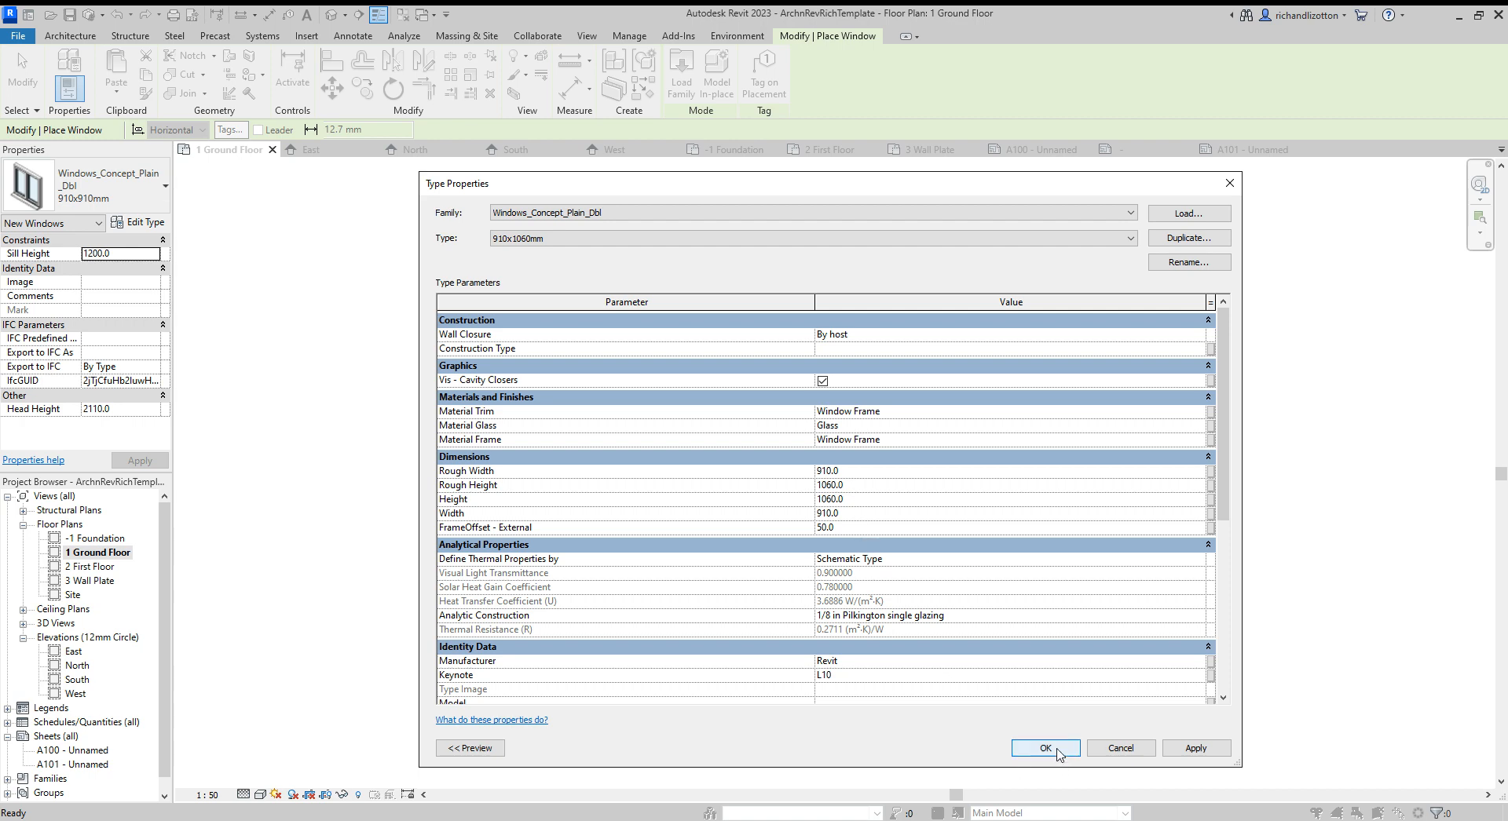
{"action": "left_click", "coordinate": [1044, 748]}
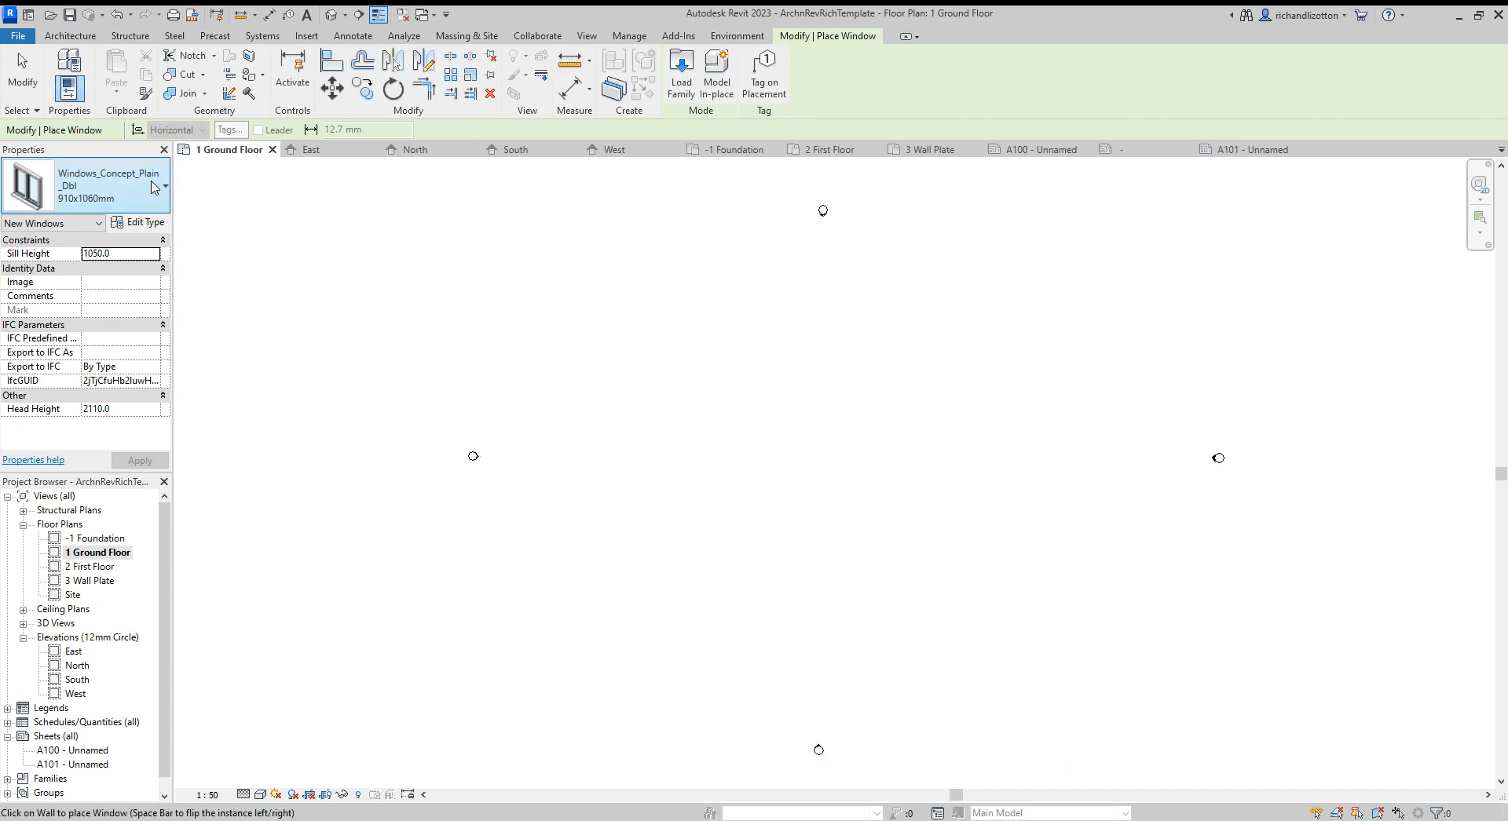
Step: Open the window type list to confirm 910x1060mm appears among the Windows_Concept_Plain_Dbl types
{"action": "left_click", "coordinate": [156, 187]}
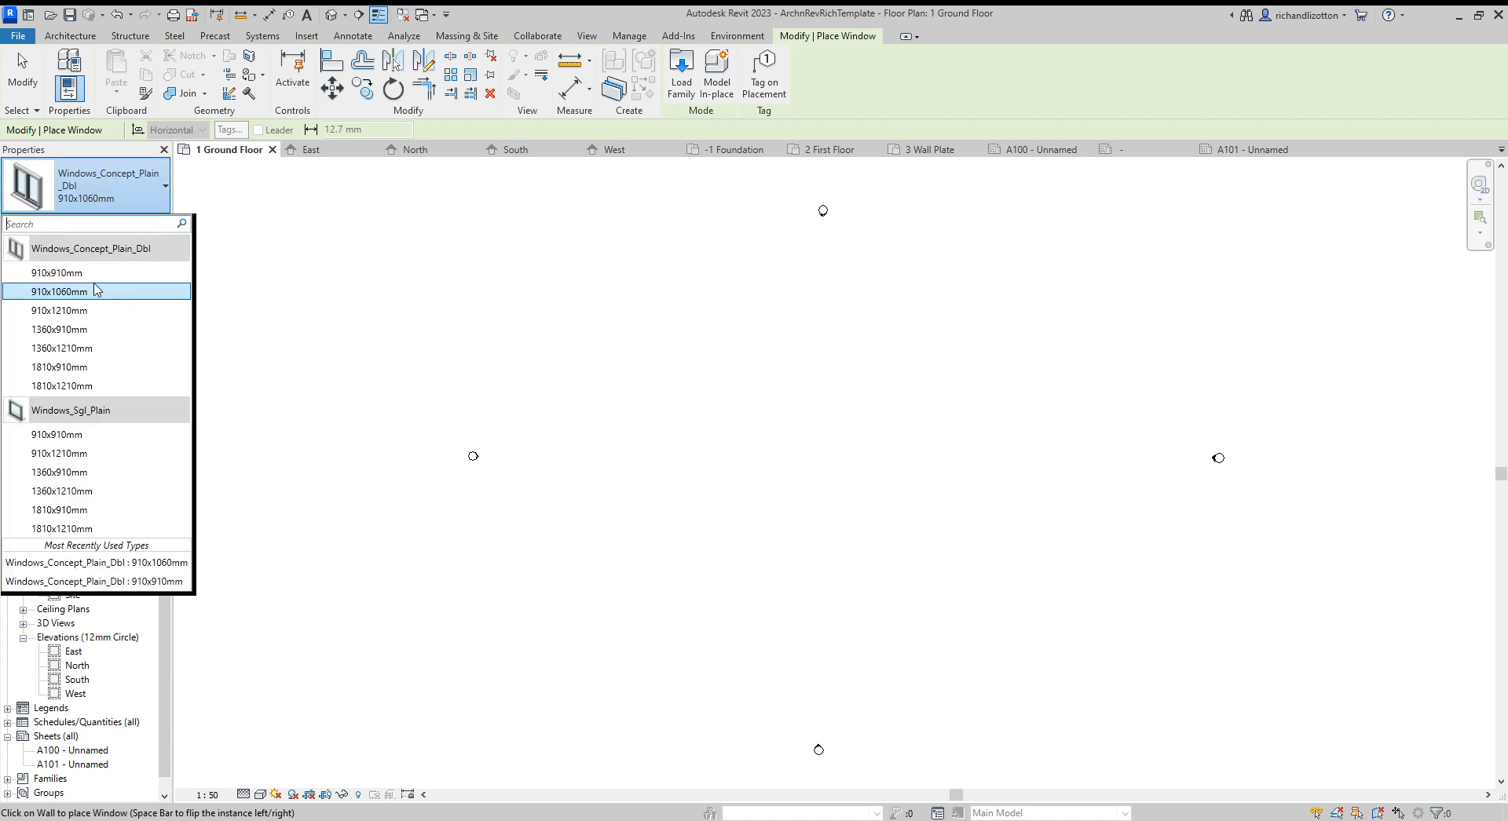
{"action": "mouse_move", "coordinate": [91, 334]}
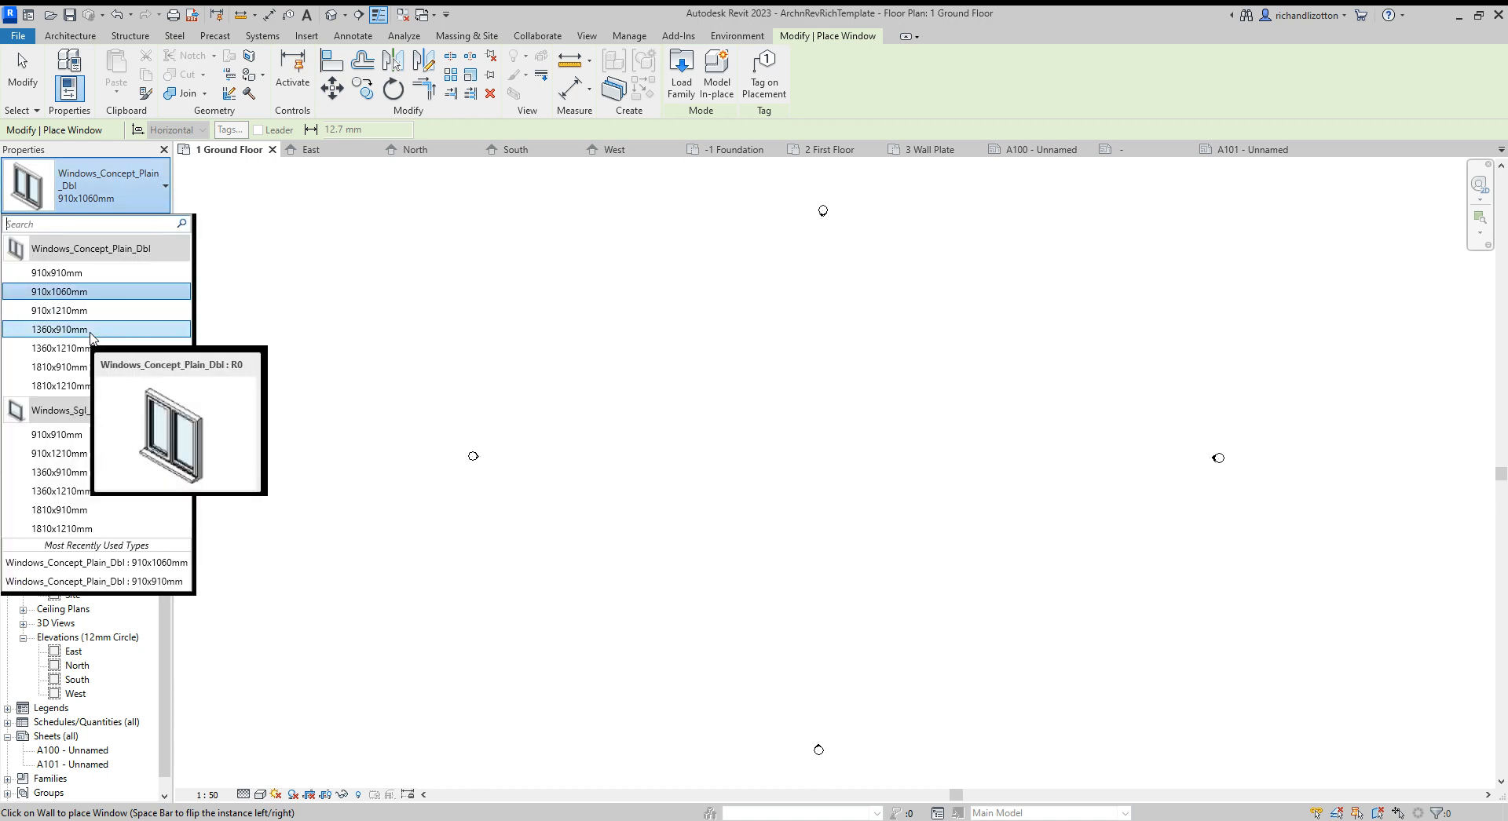
{"action": "mouse_move", "coordinate": [114, 332]}
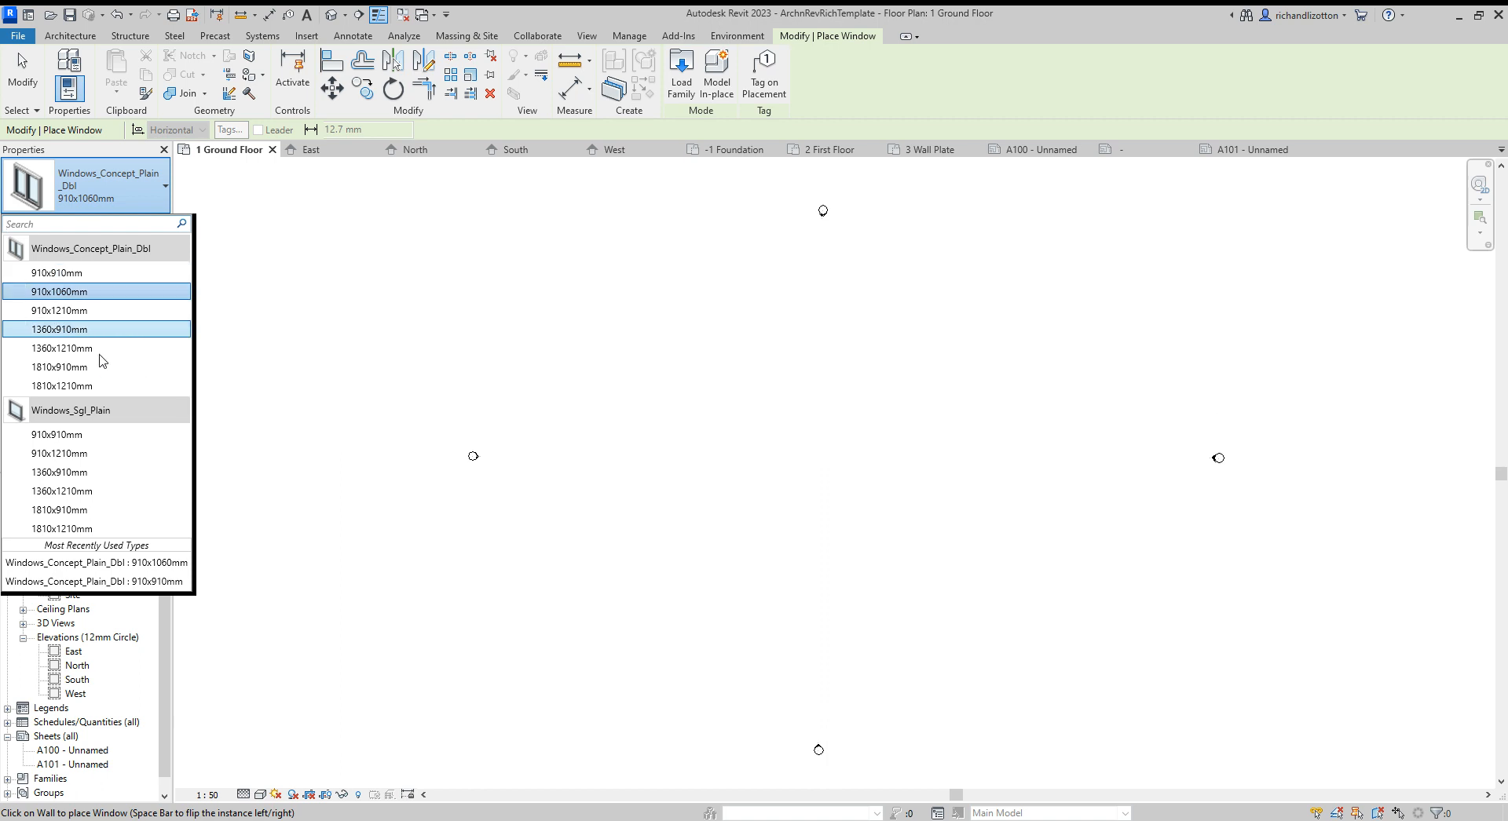
{"action": "mouse_move", "coordinate": [97, 334]}
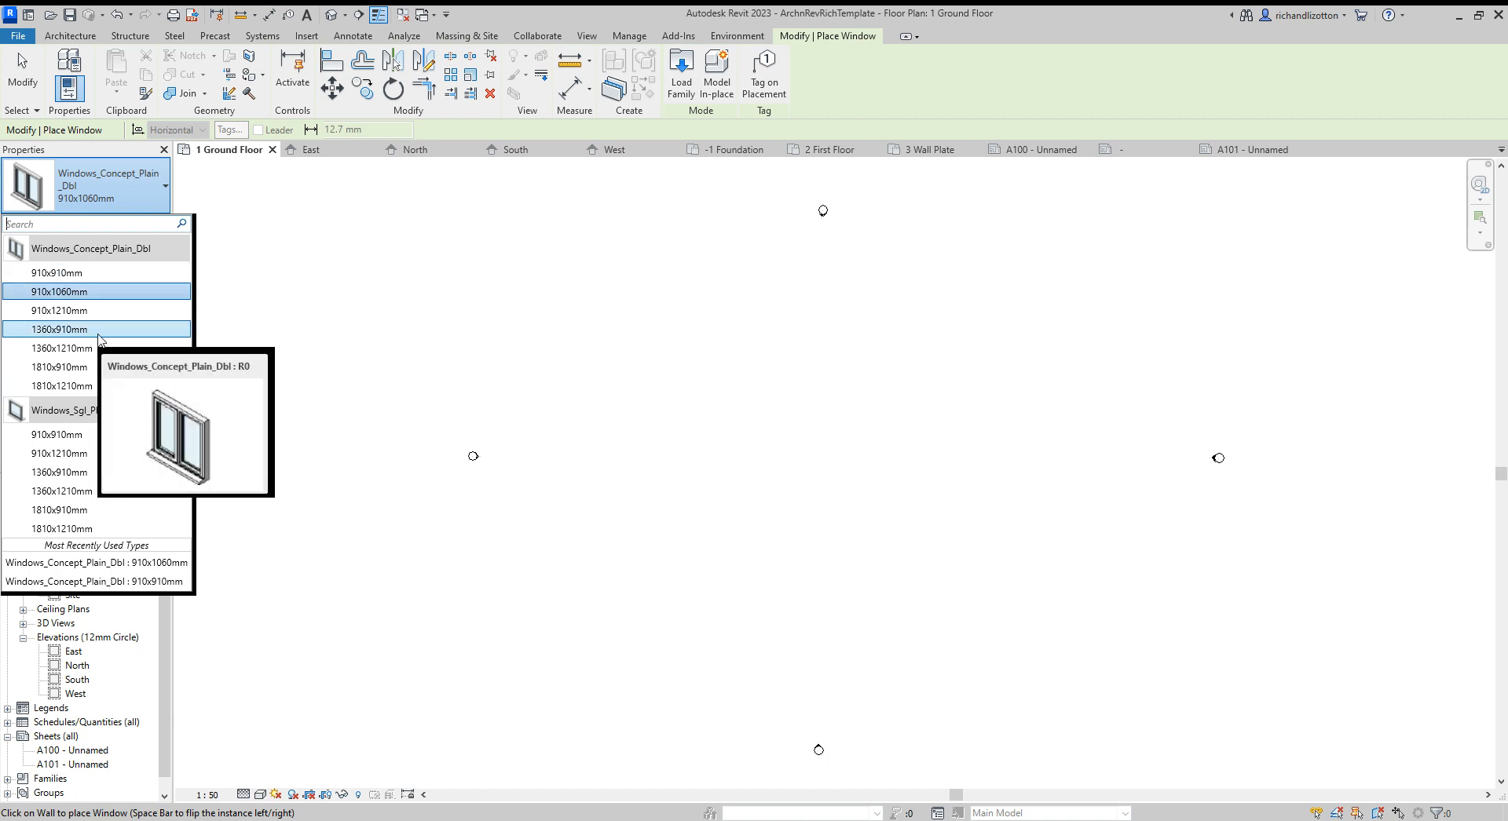